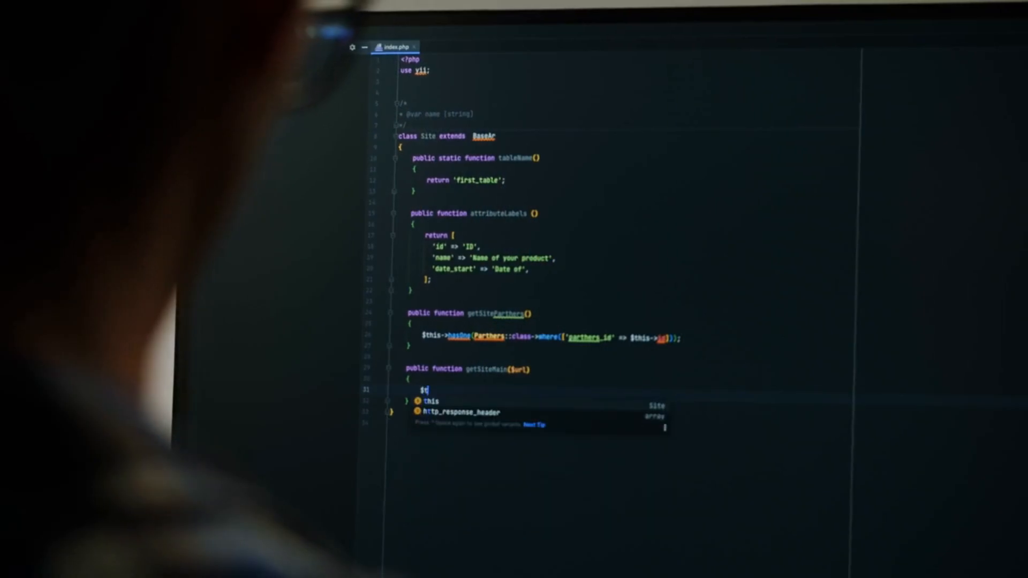
{"action": "type", "text": "this->"}
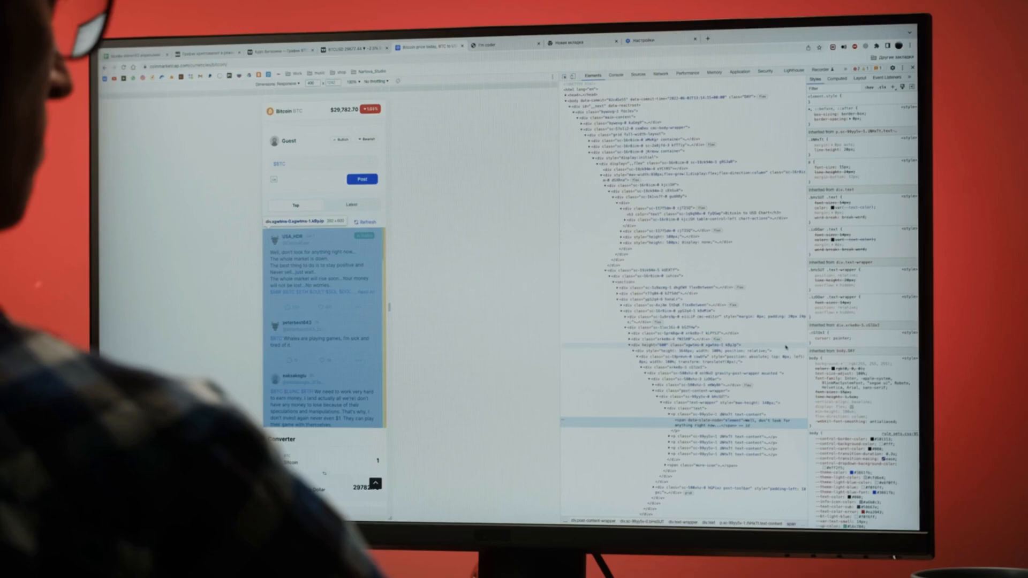
{"action": "left_click", "coordinate": [614, 74]}
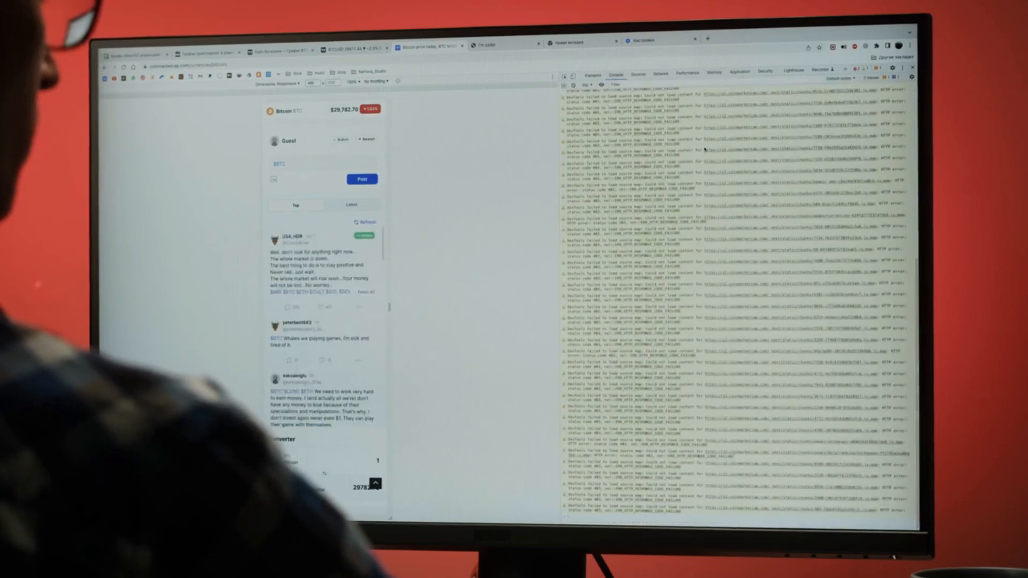